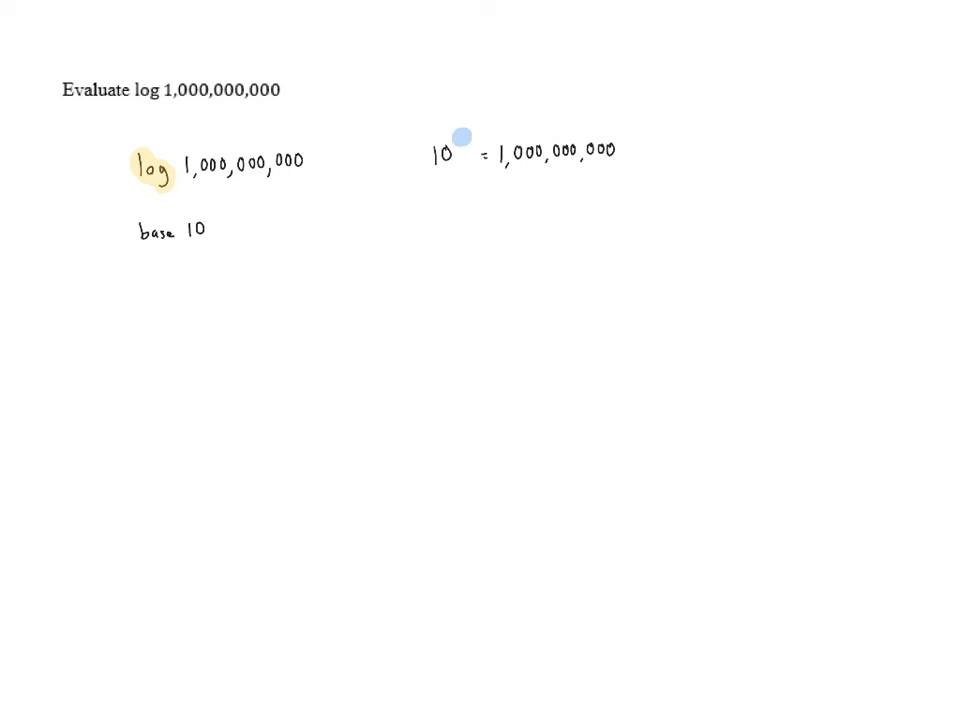
type("9")
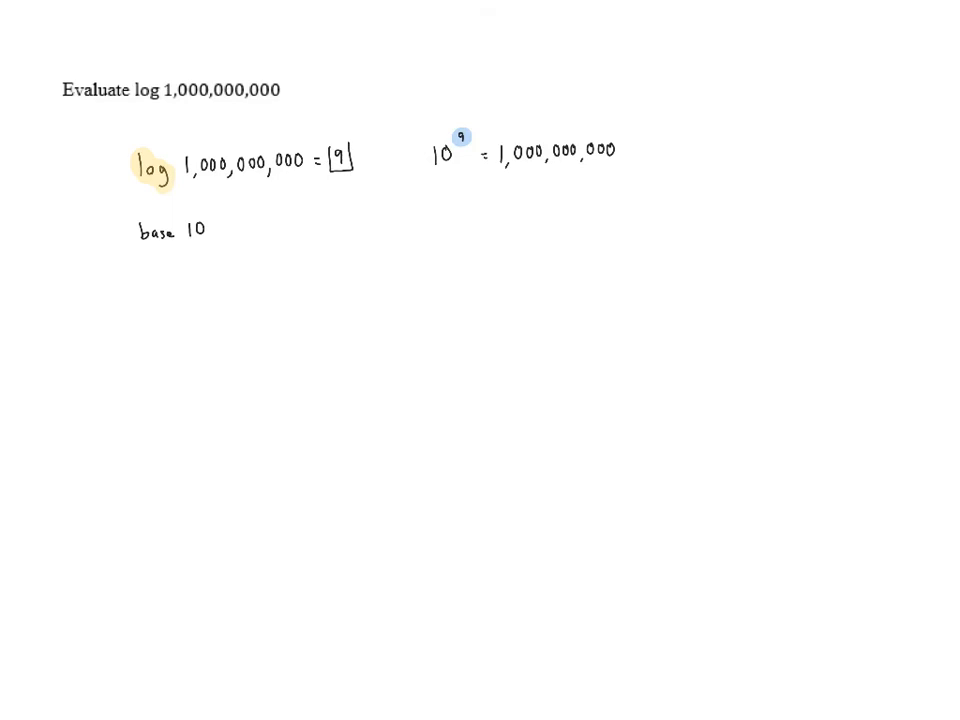